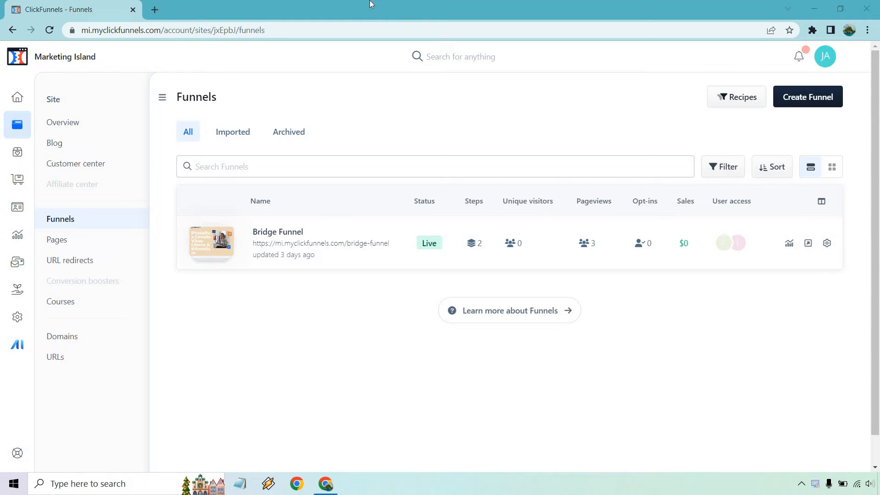
mouse_move(17, 124)
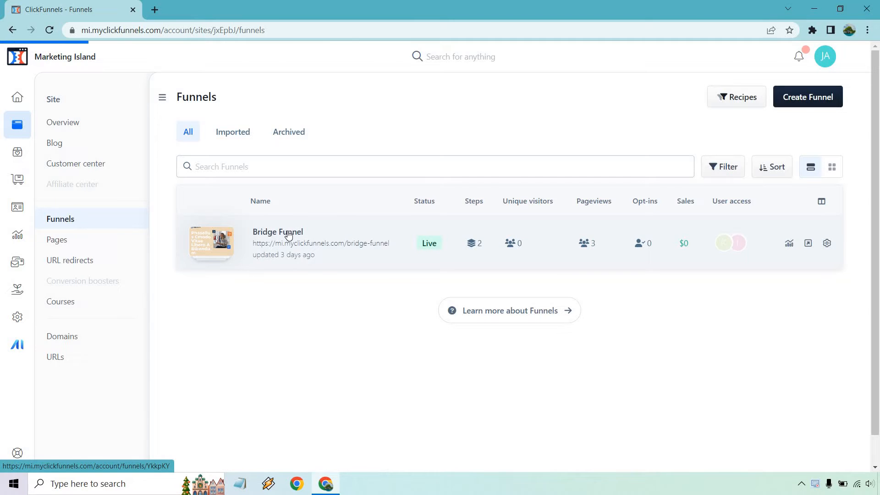
Start adding a new step after the Sales Funnel step of the Bridge Funnel.
click(277, 232)
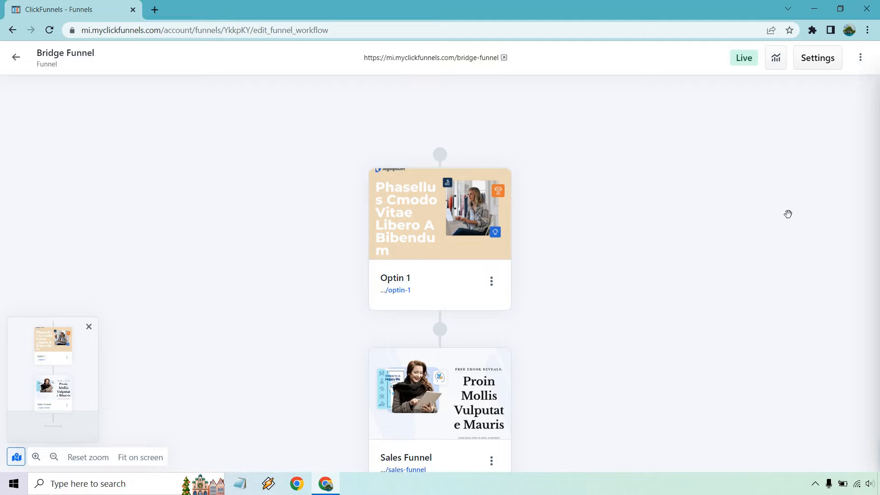
scroll(down, 3)
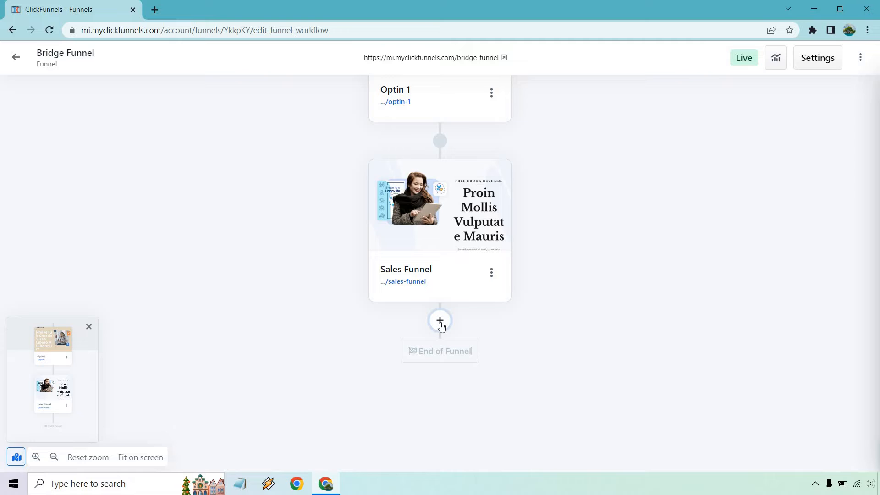
click(440, 321)
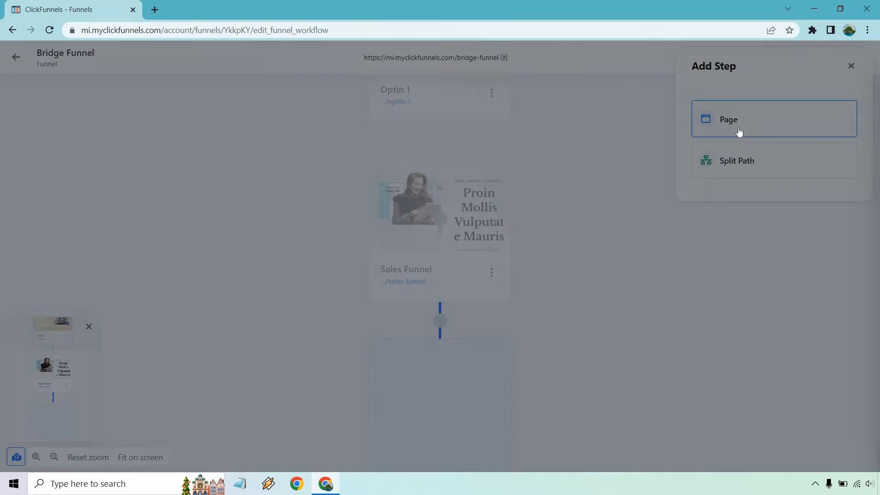
Make the new step a Page and browse the ten Opt-in templates, Opt-in 3 through Optin 9.
click(740, 119)
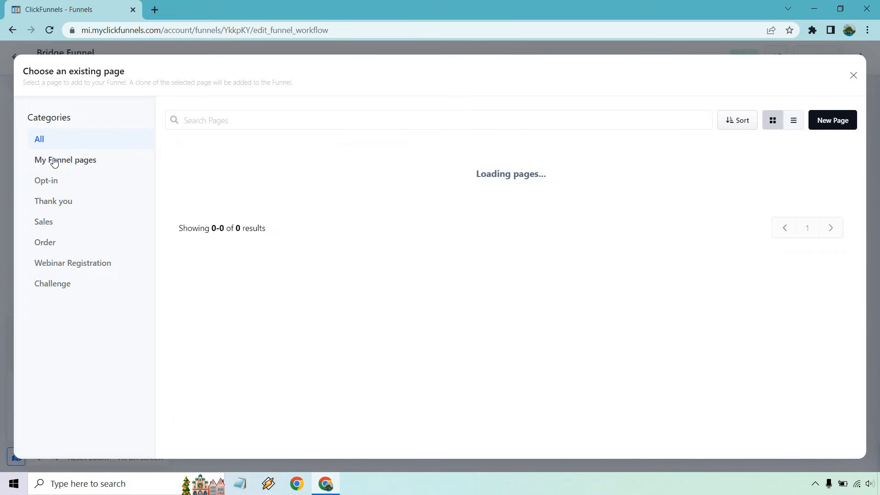
click(46, 181)
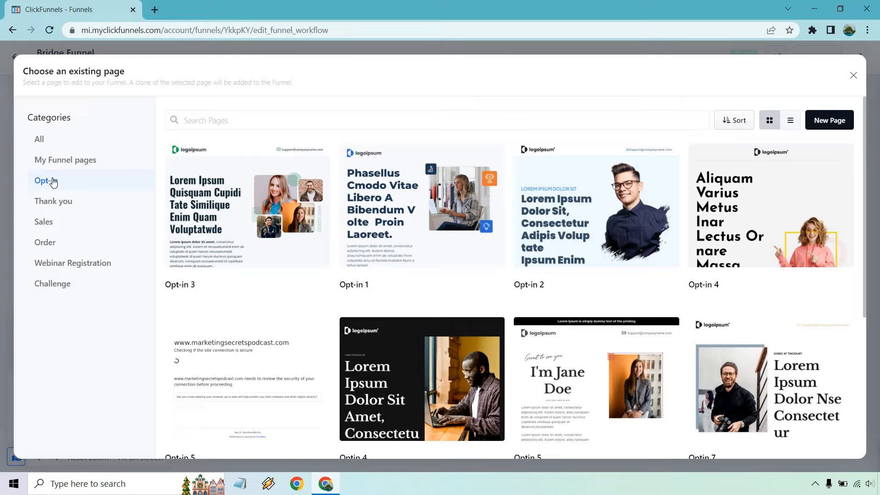
scroll(down, 3)
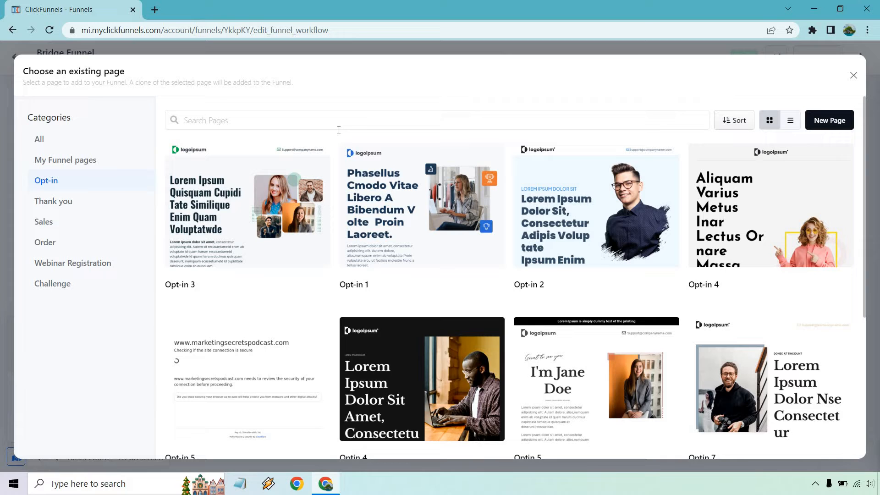
scroll(down, 3)
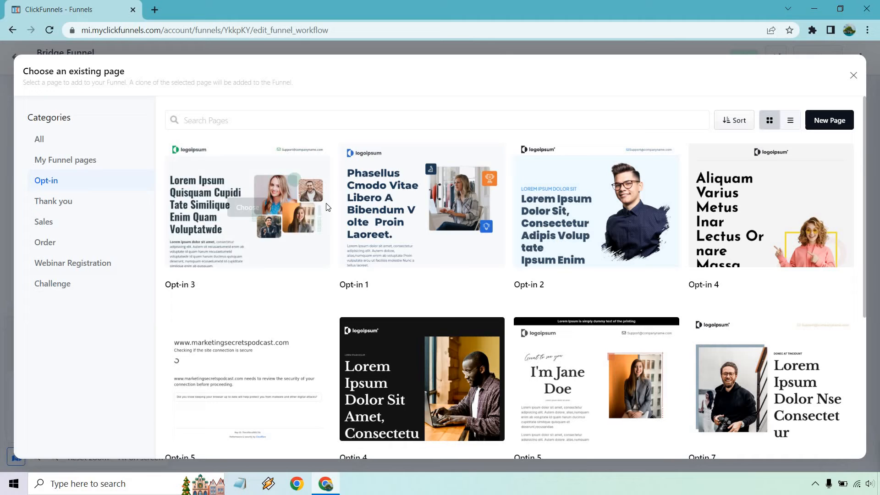
mouse_move(356, 198)
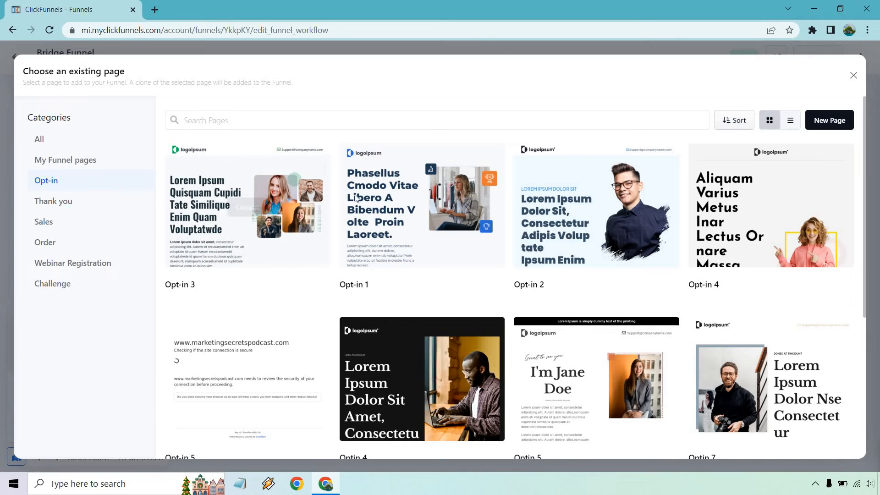
scroll(down, 3)
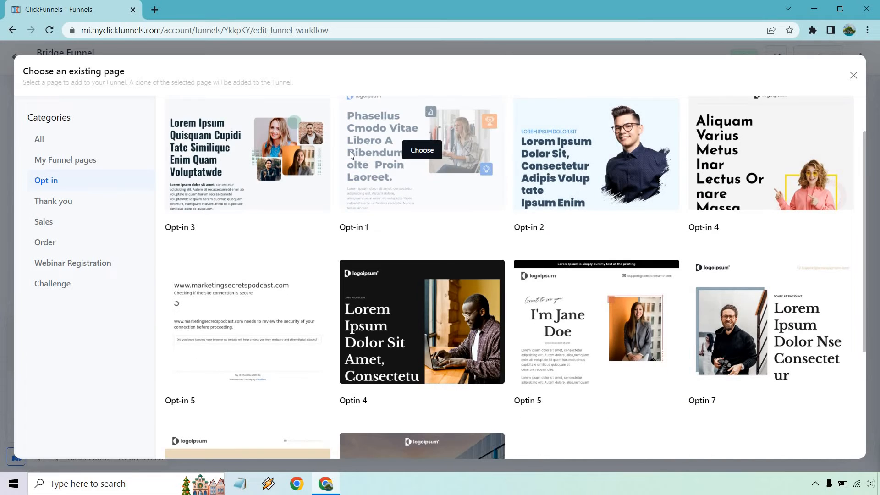
scroll(down, 3)
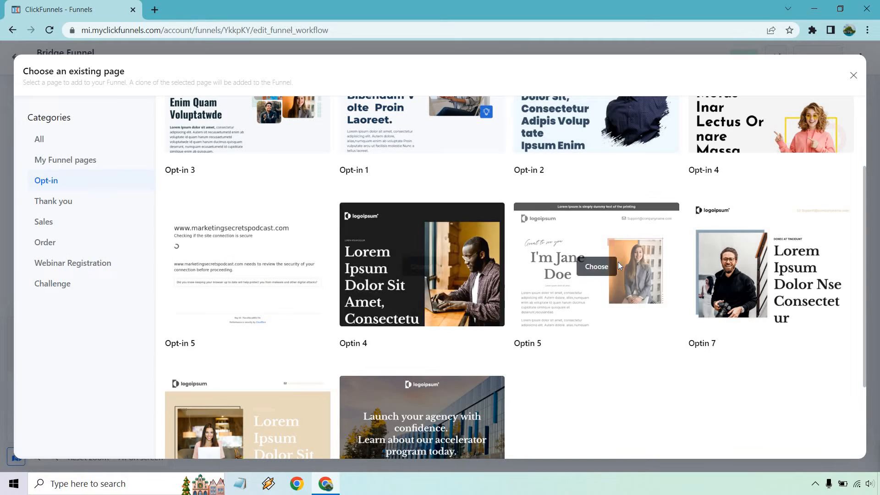
scroll(down, 3)
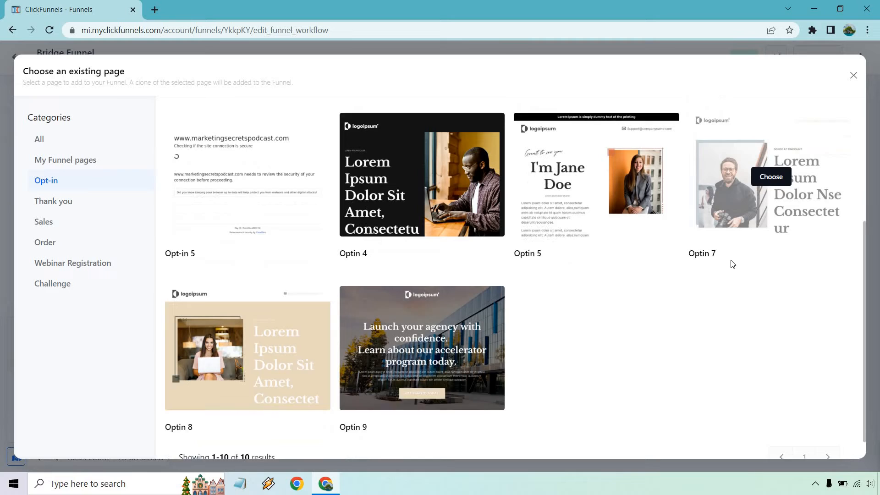
scroll(down, 3)
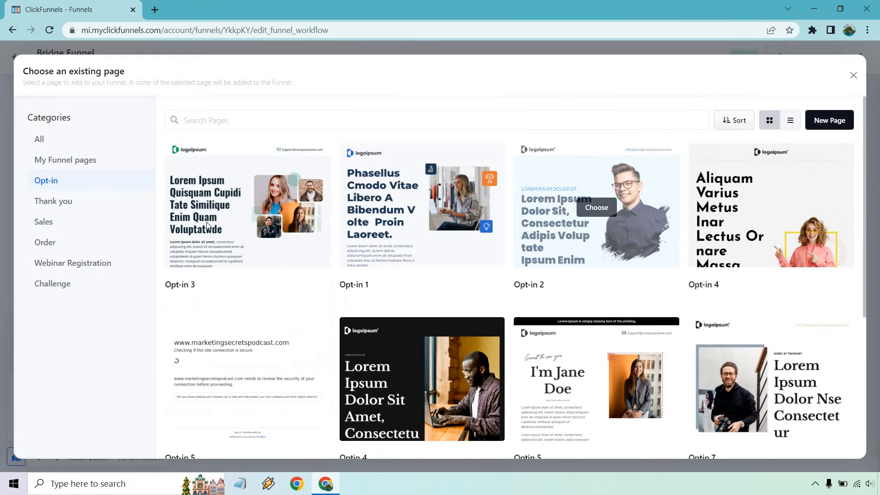
Browse the Thank you templates, Thank You 1 through Thank You Letter 2.
click(53, 201)
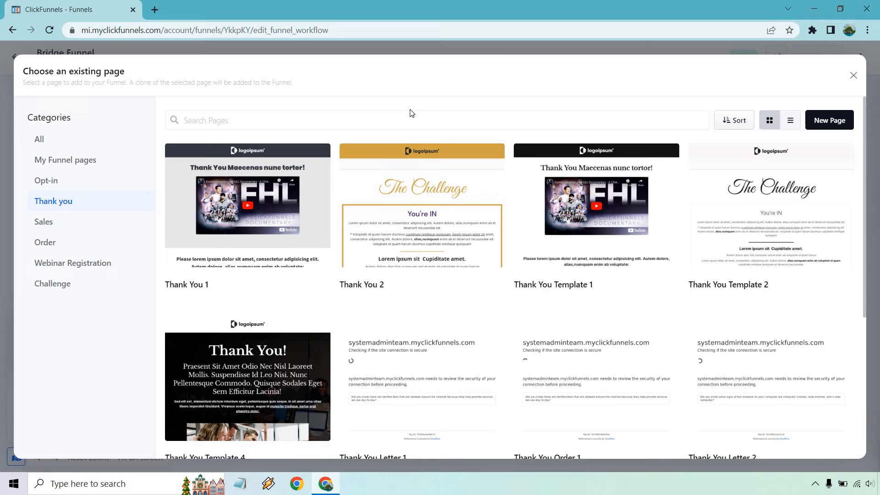
scroll(down, 3)
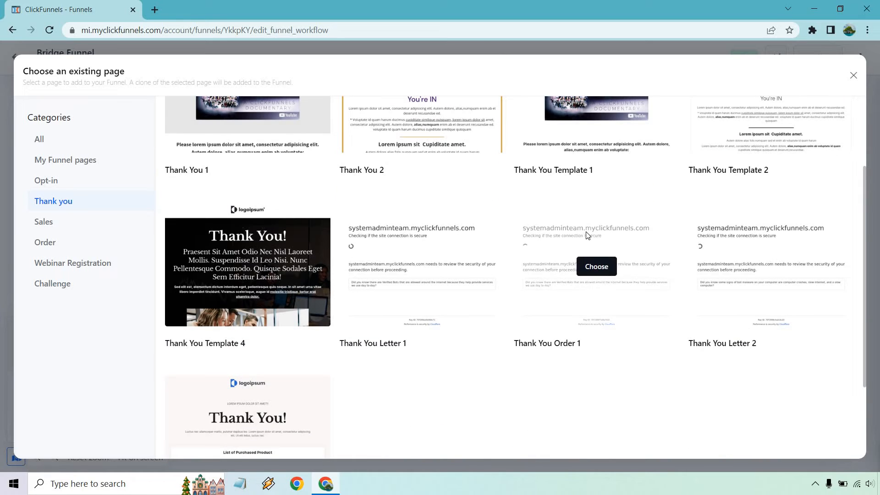
scroll(down, 3)
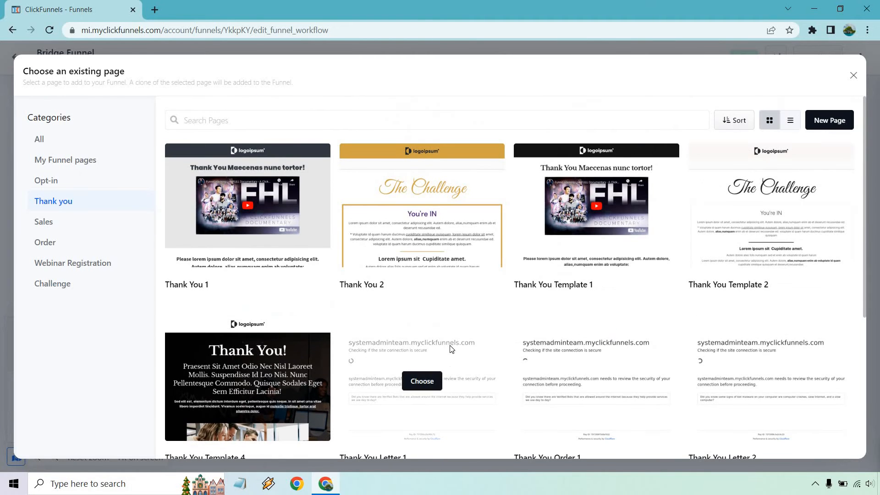
Show the Sales templates: Sales Page 1–2 and Video Sales Letters 1–3.
click(44, 221)
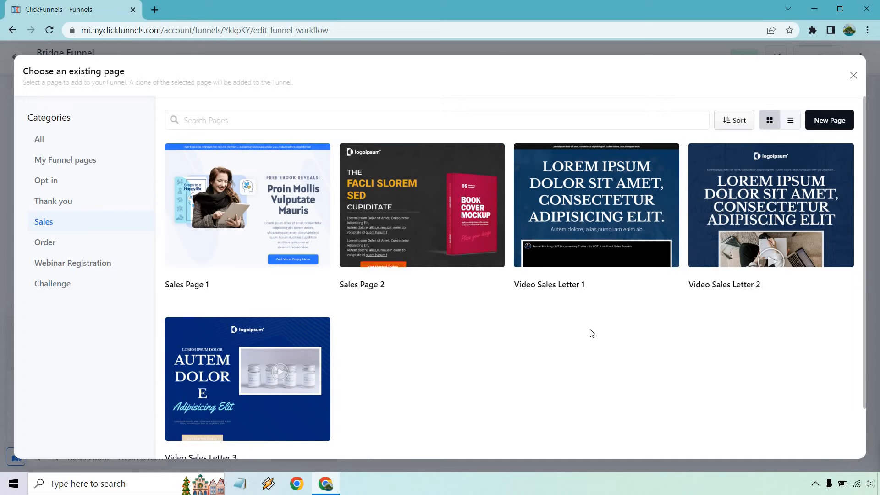
mouse_move(590, 337)
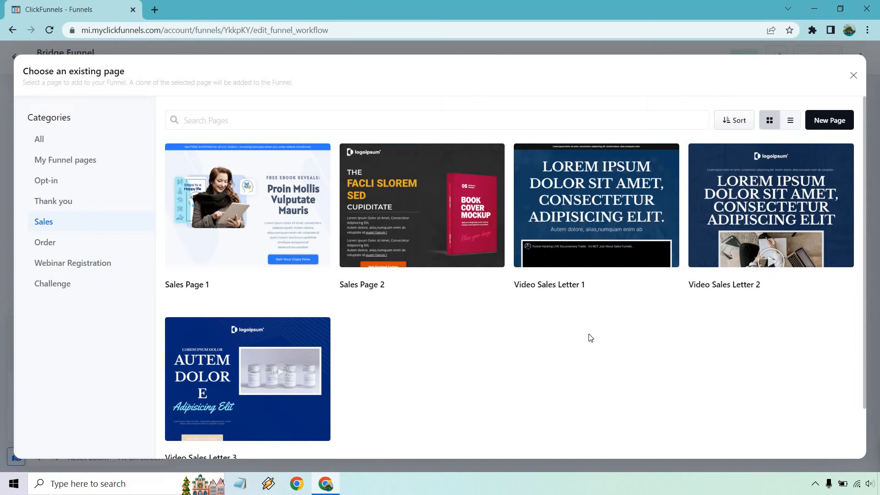
mouse_move(726, 319)
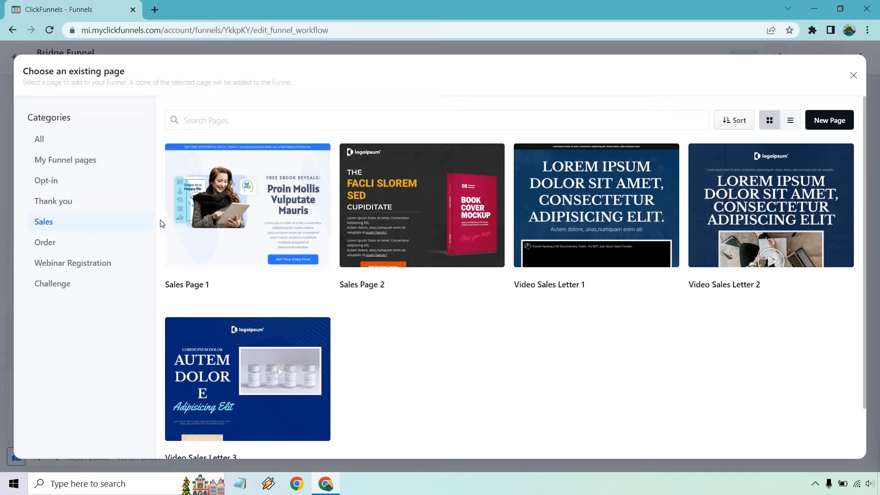
View the Order templates, then browse Webinar Registration 1–8 and Auto Webinar 1–2.
click(45, 242)
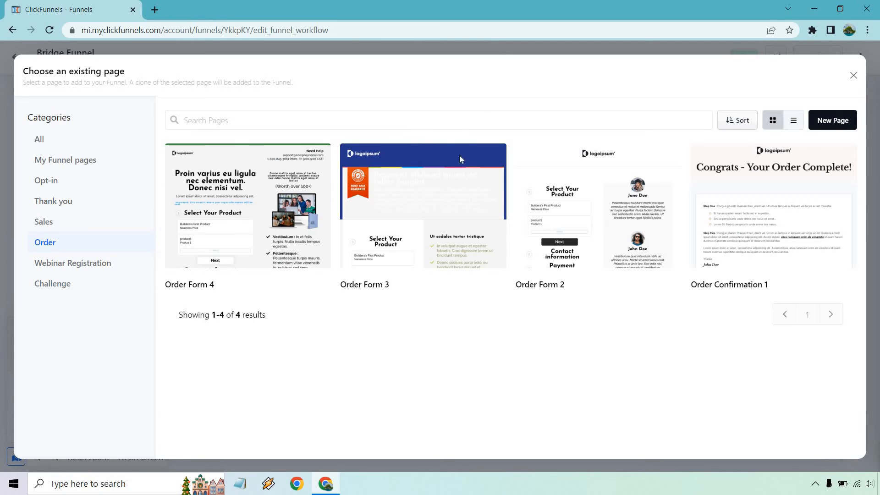
mouse_move(560, 337)
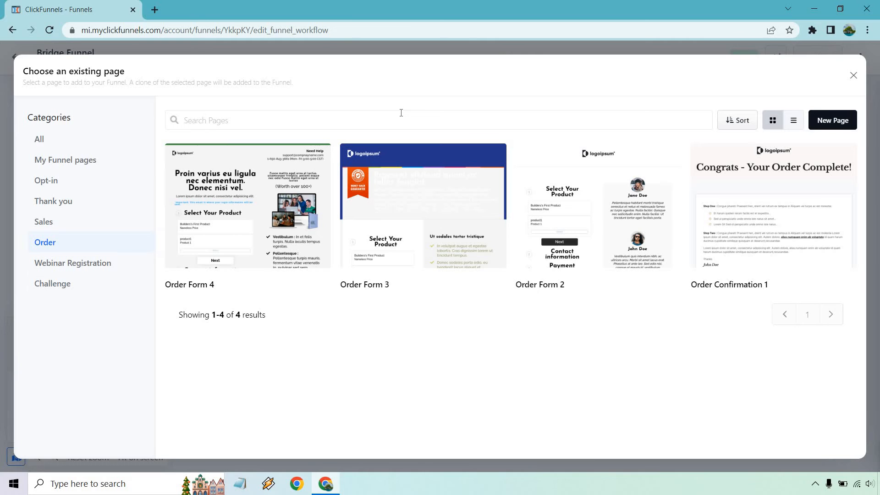
mouse_move(301, 105)
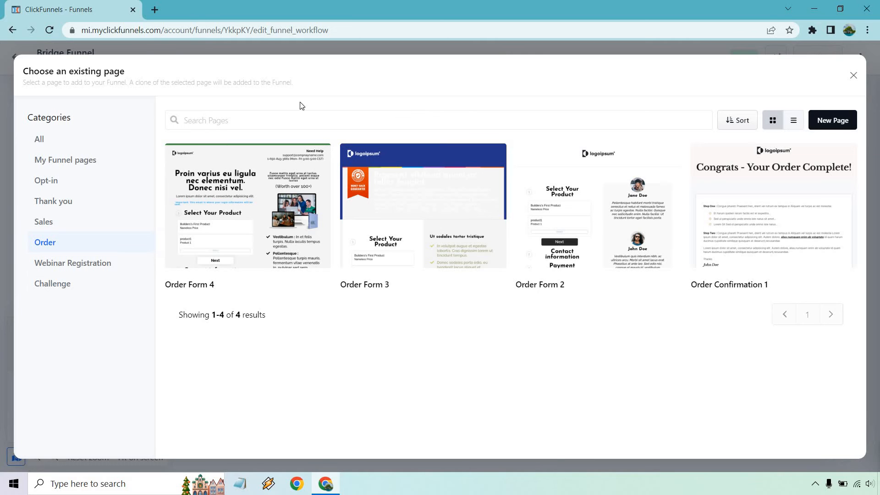
click(72, 263)
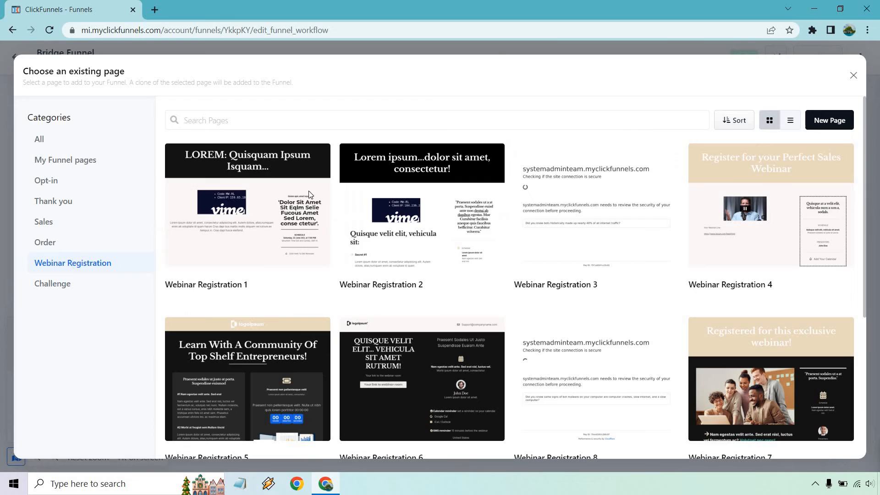
mouse_move(523, 108)
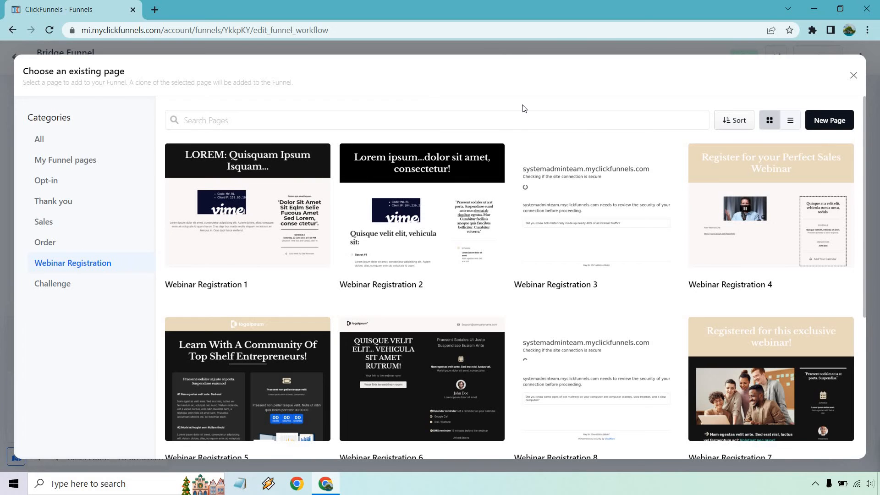
scroll(down, 3)
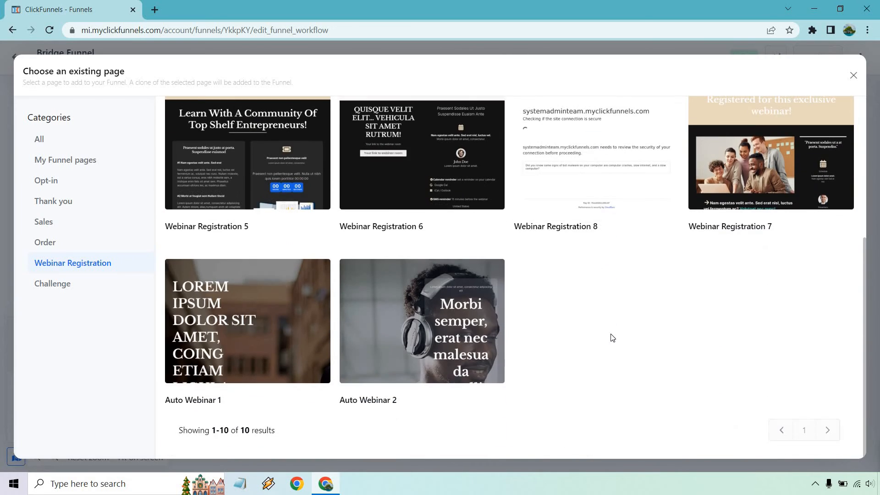
View the three Challenge templates, then return to the Opt-in templates.
click(52, 283)
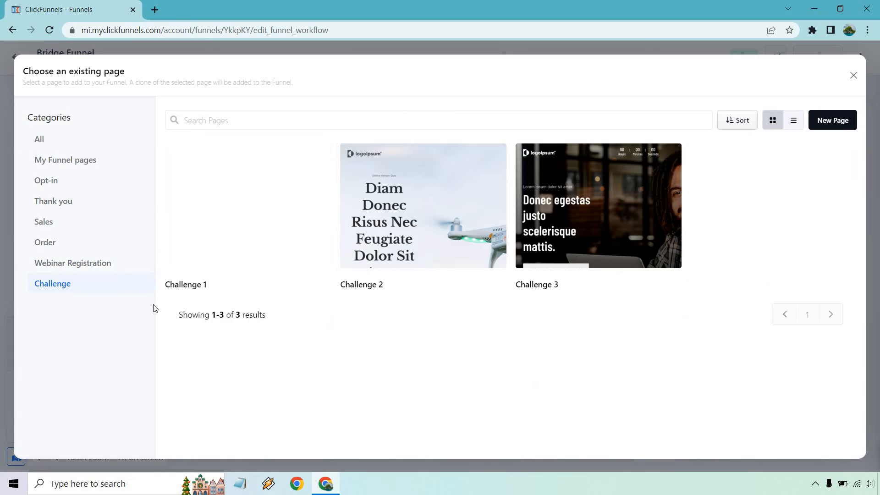
mouse_move(617, 384)
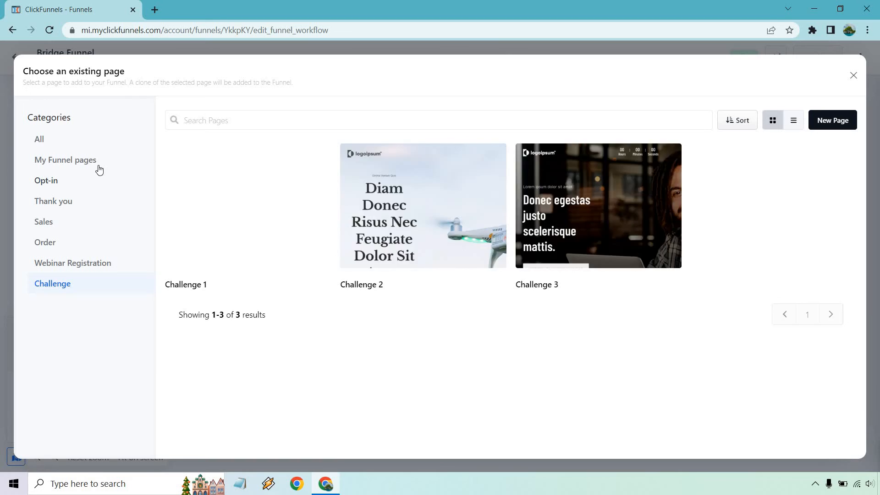
click(46, 180)
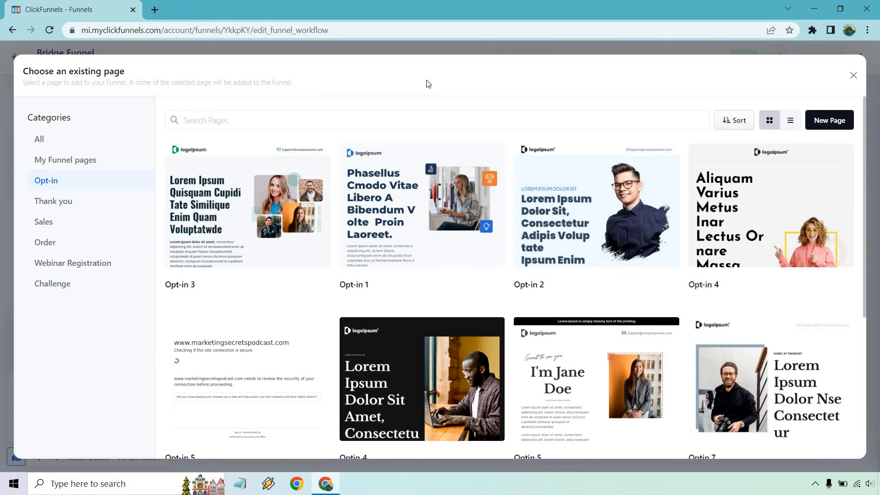